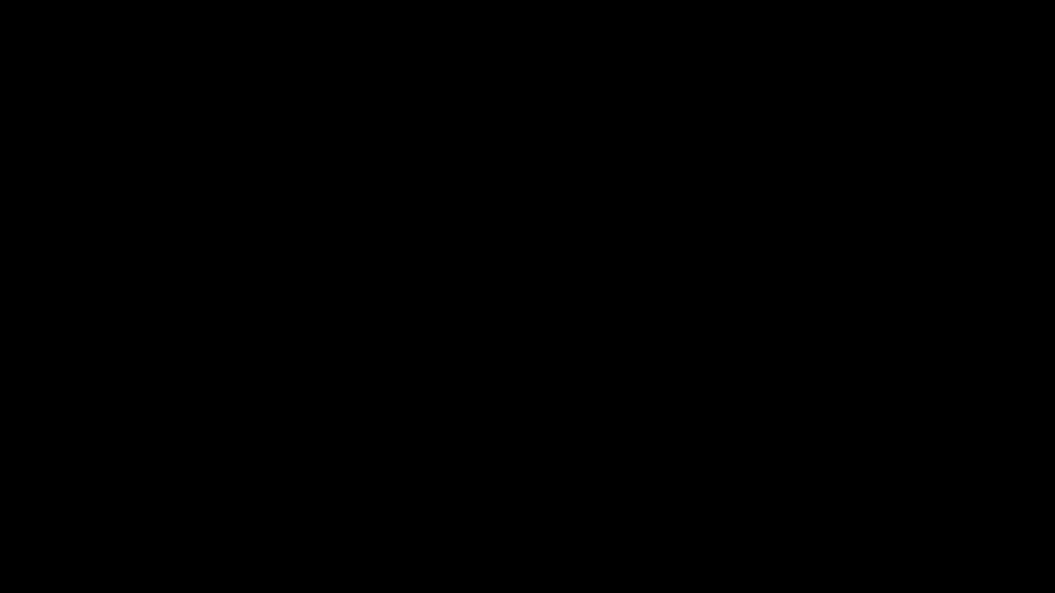
pyautogui.write('Lorem ip')
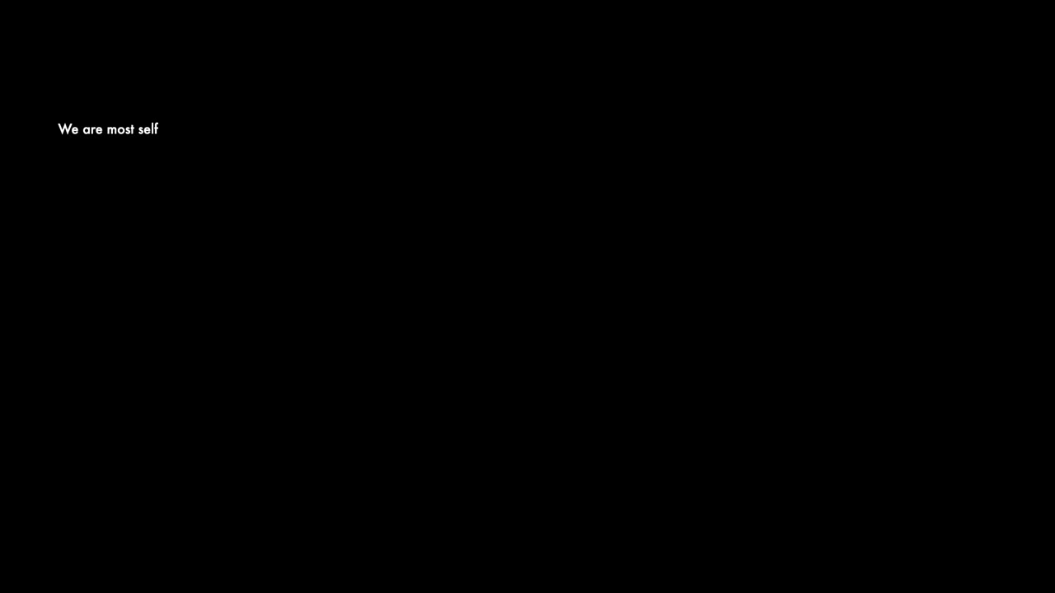
pyautogui.write('ish when we need somet')
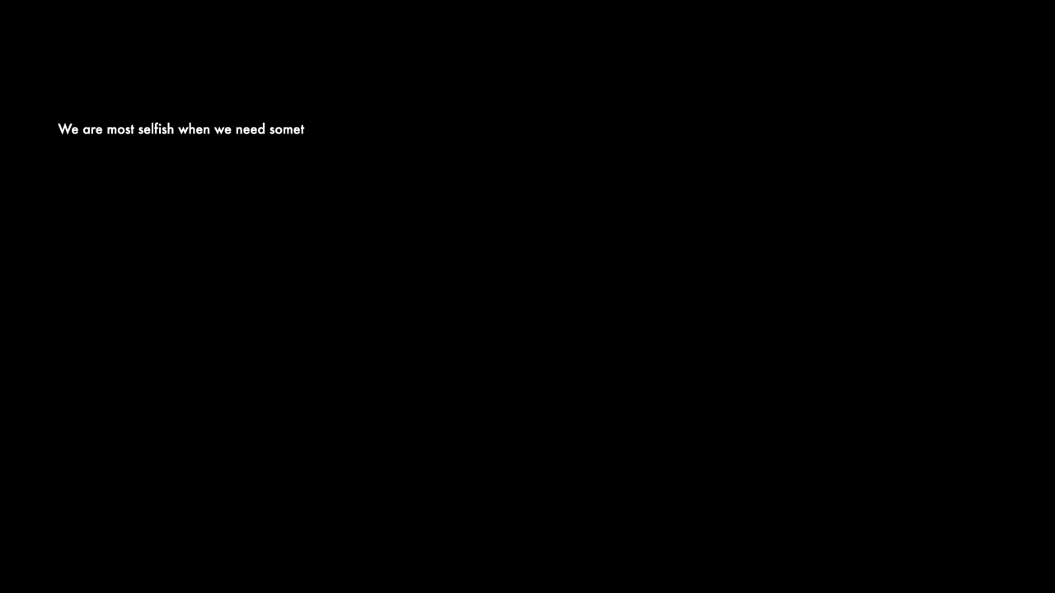
pyautogui.write('hing (especially someth')
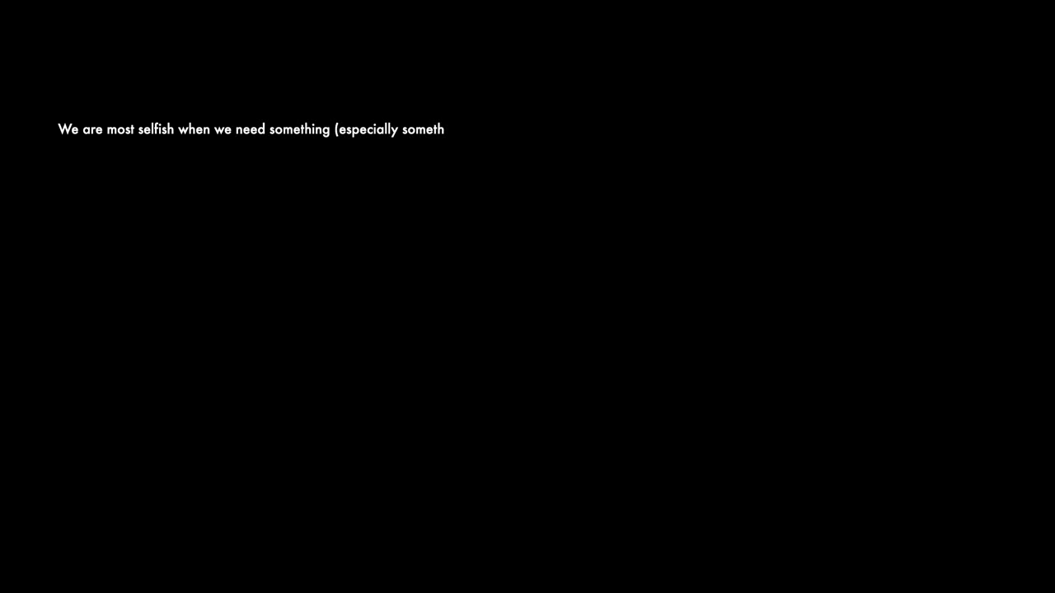
pyautogui.write('ing physical).')
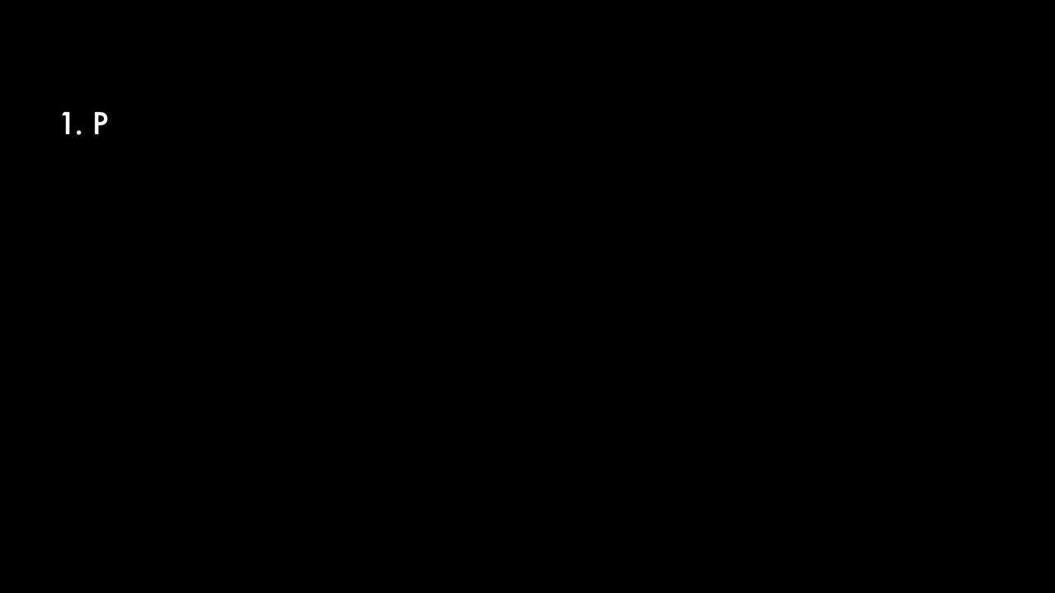
pyautogui.write('hysiological needs:')
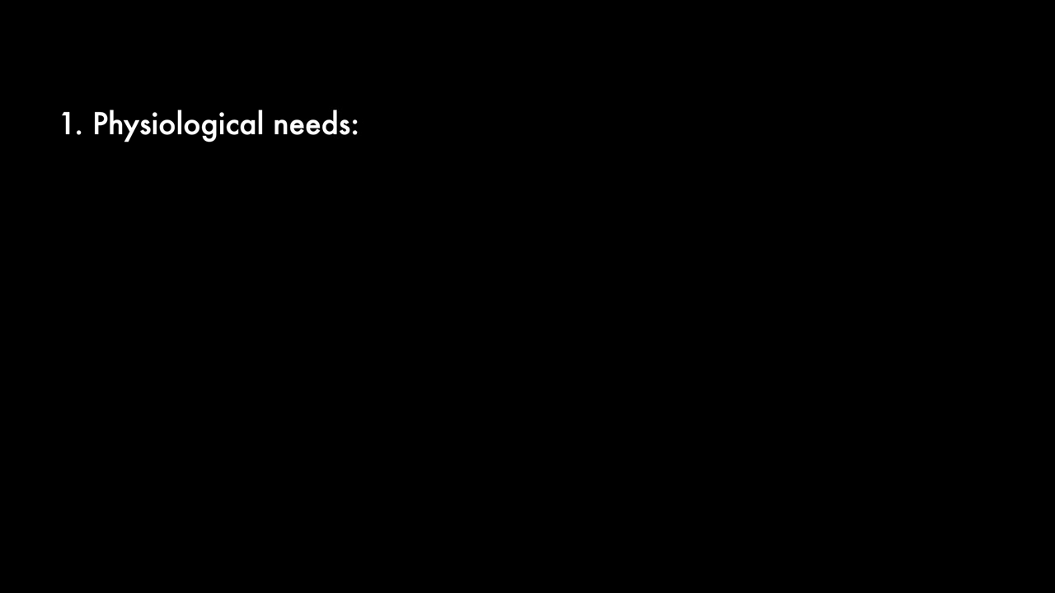
pyautogui.write('food, water.')
pyautogui.write('2. Saf')
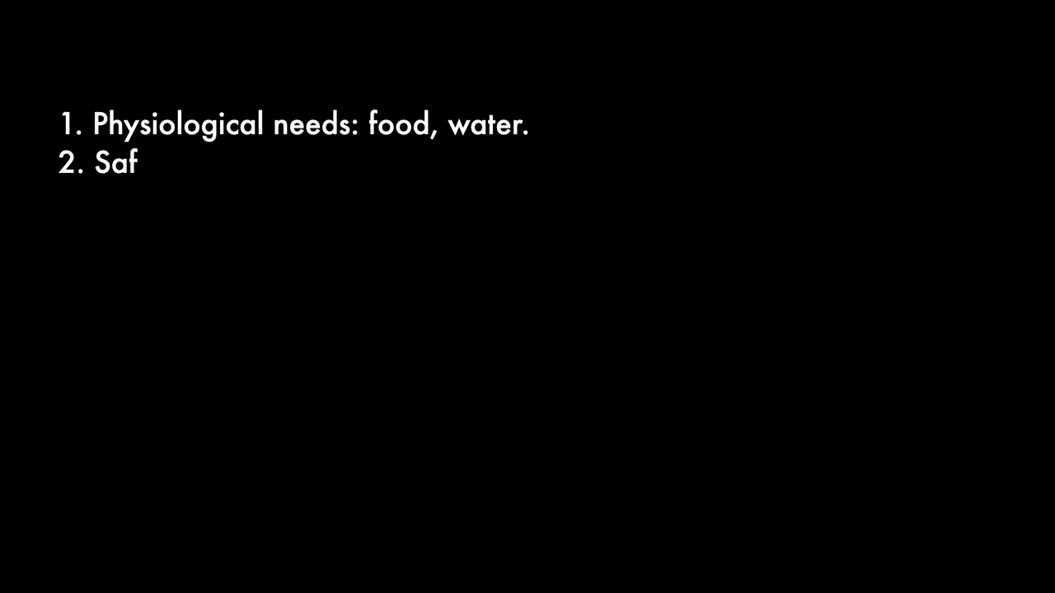
pyautogui.write('ety needs')
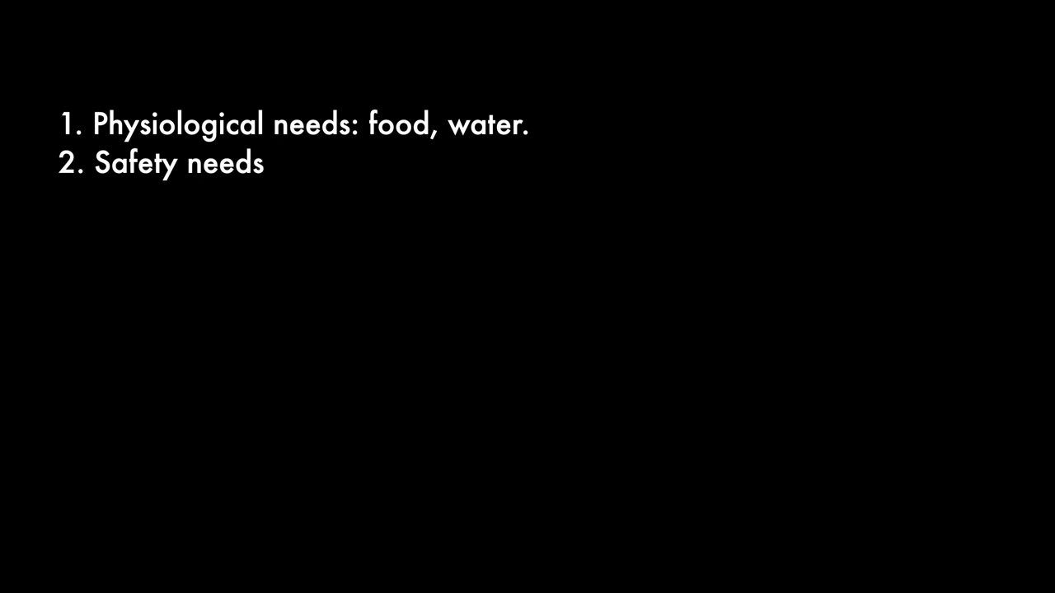
pyautogui.write(': personal')
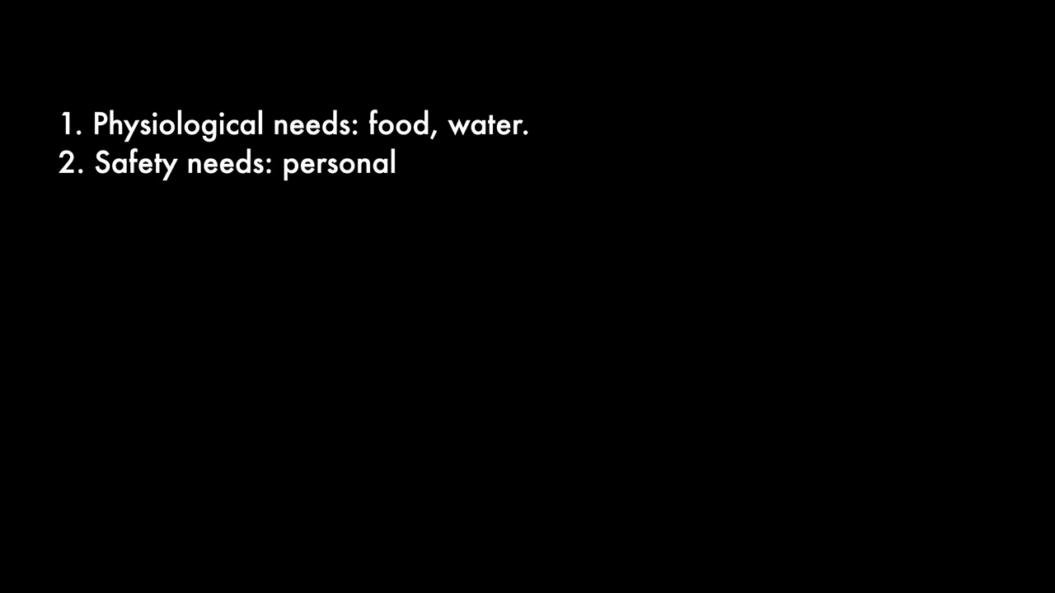
pyautogui.write('security,')
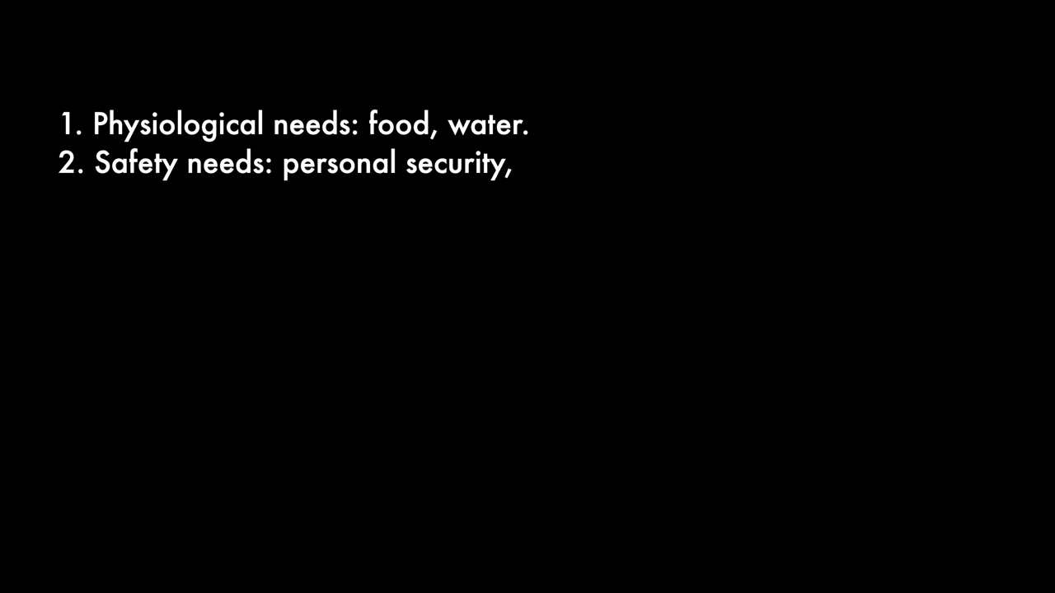
pyautogui.write('employment, etc.')
pyautogui.write('3. Emotion')
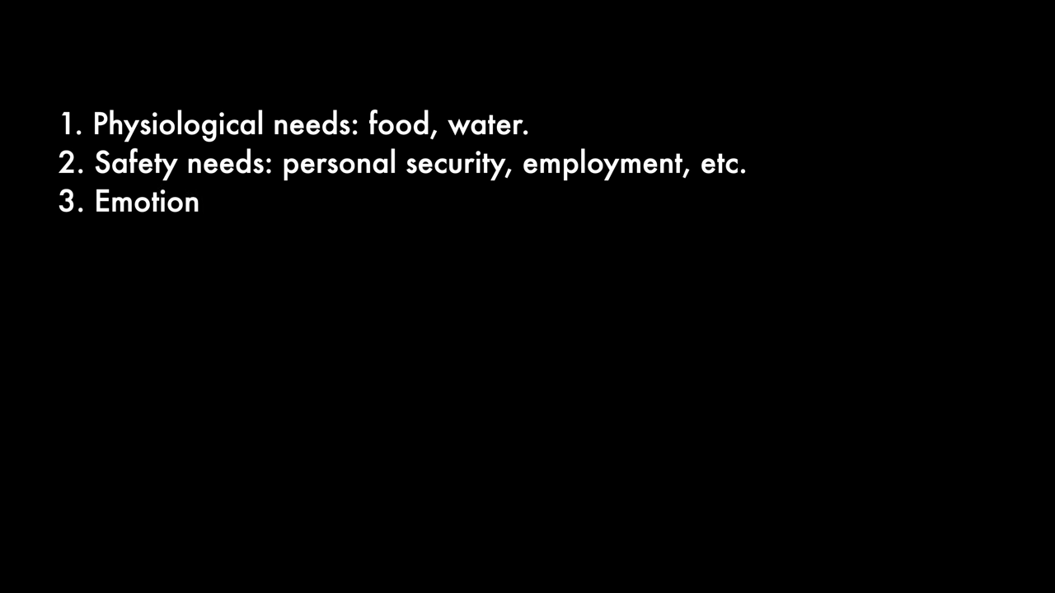
pyautogui.write('al Needs:')
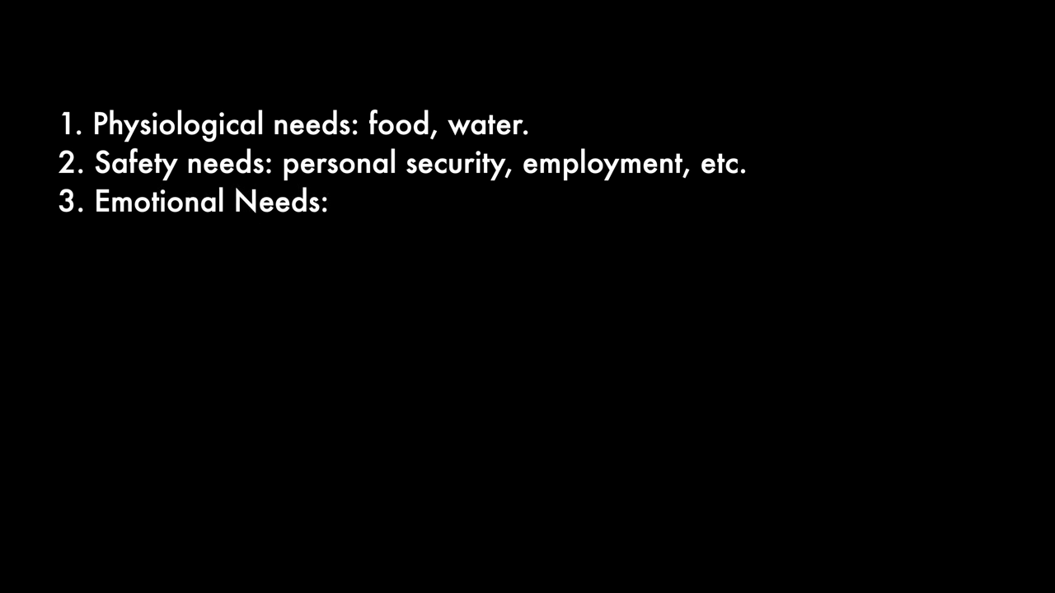
pyautogui.write('love, fri')
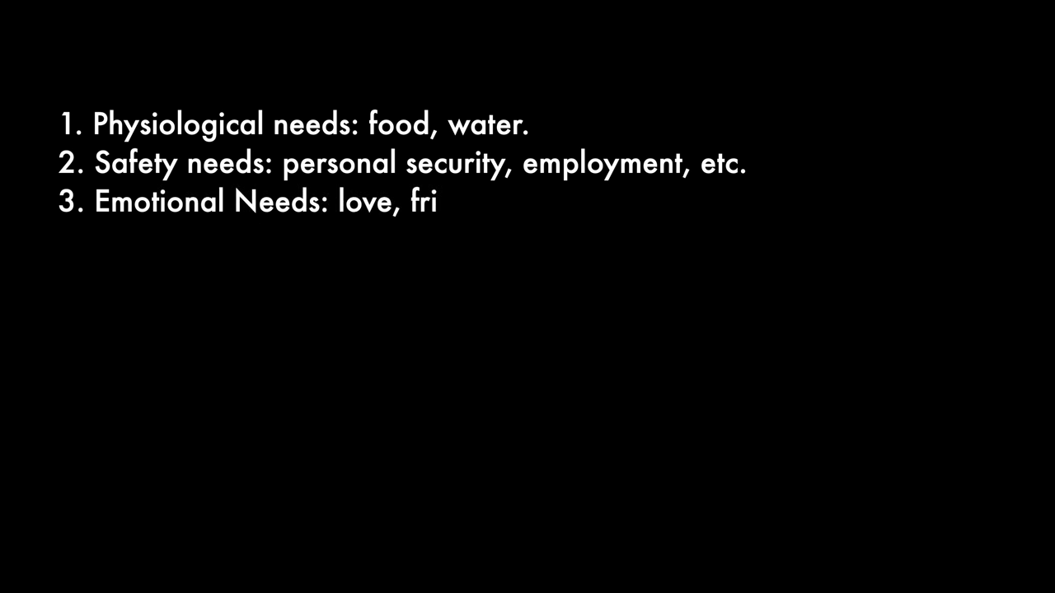
pyautogui.write('endship, i')
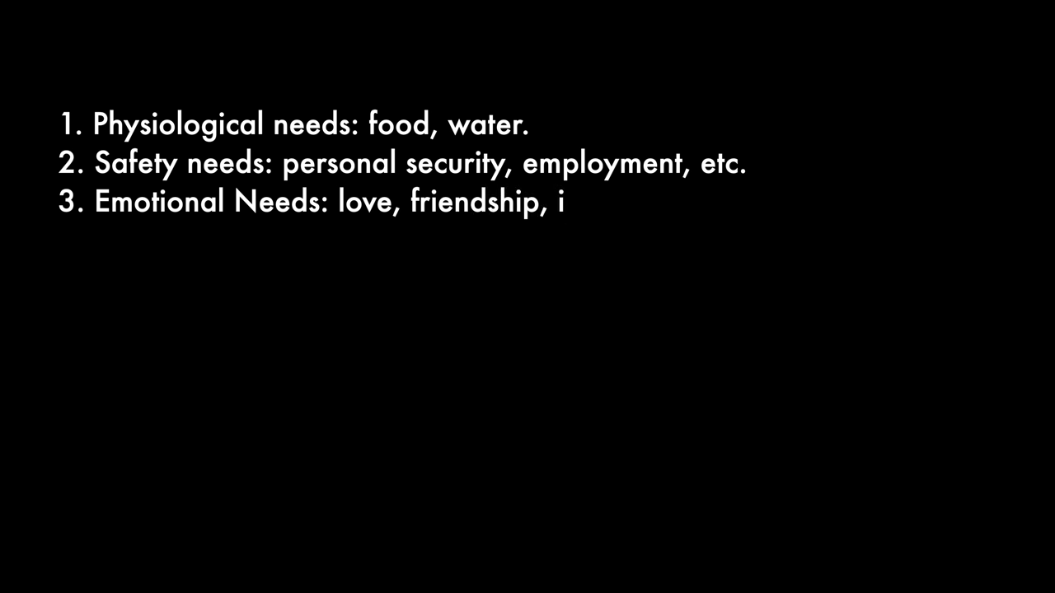
pyautogui.write('ntimacy.')
pyautogui.write('4. Esteem: respect,')
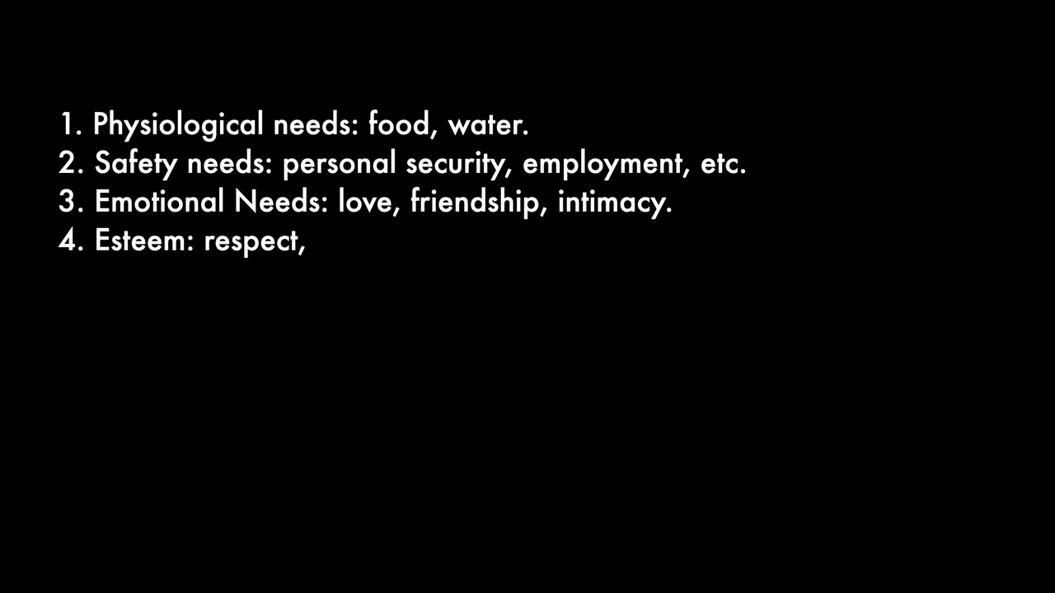
pyautogui.write('recogniti')
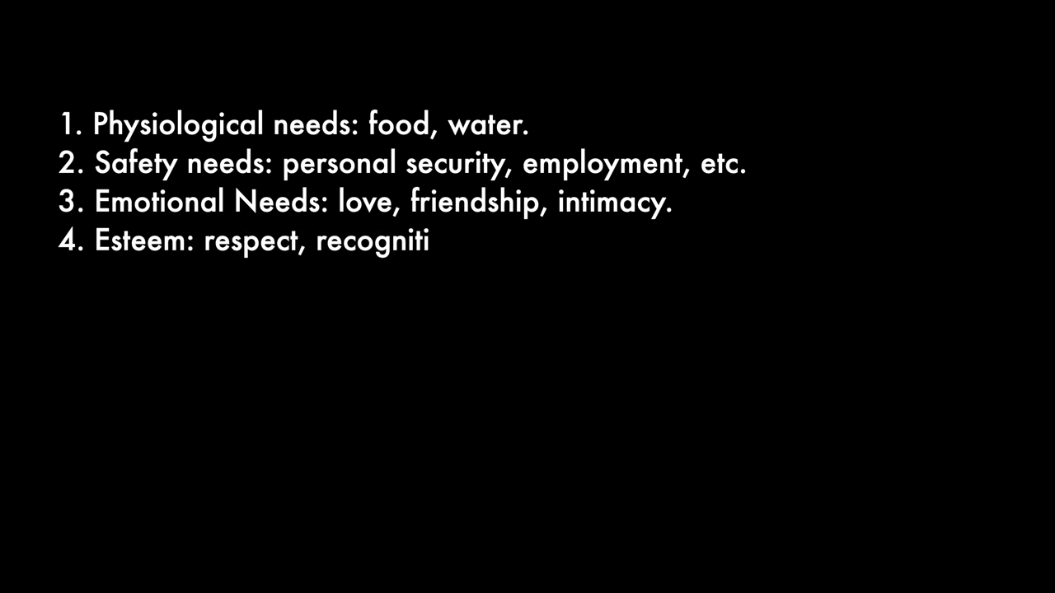
pyautogui.write('on, freedom.')
pyautogui.write('5. Self')
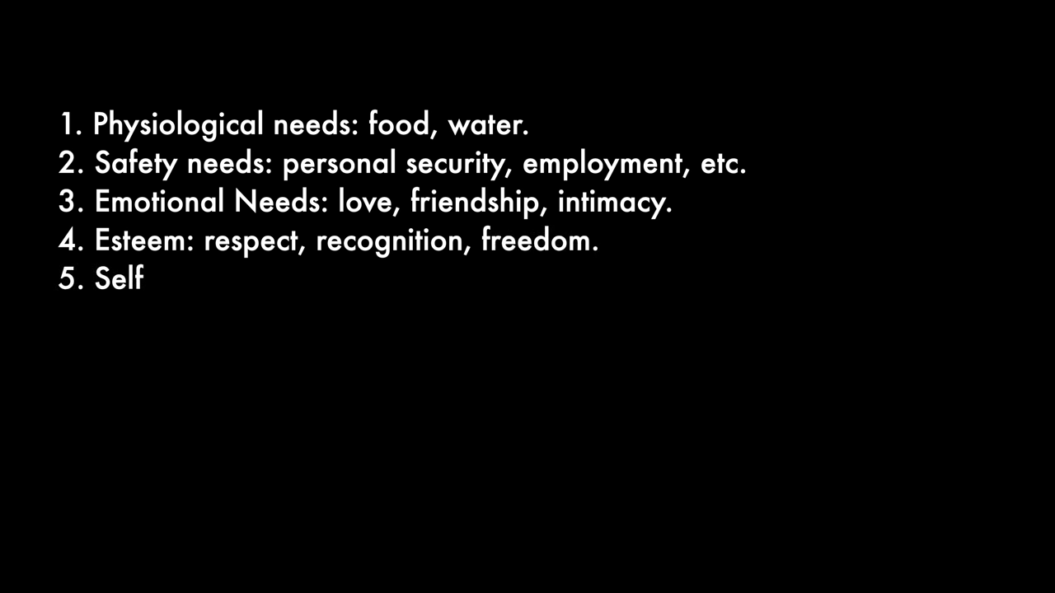
pyautogui.write('-actualiz')
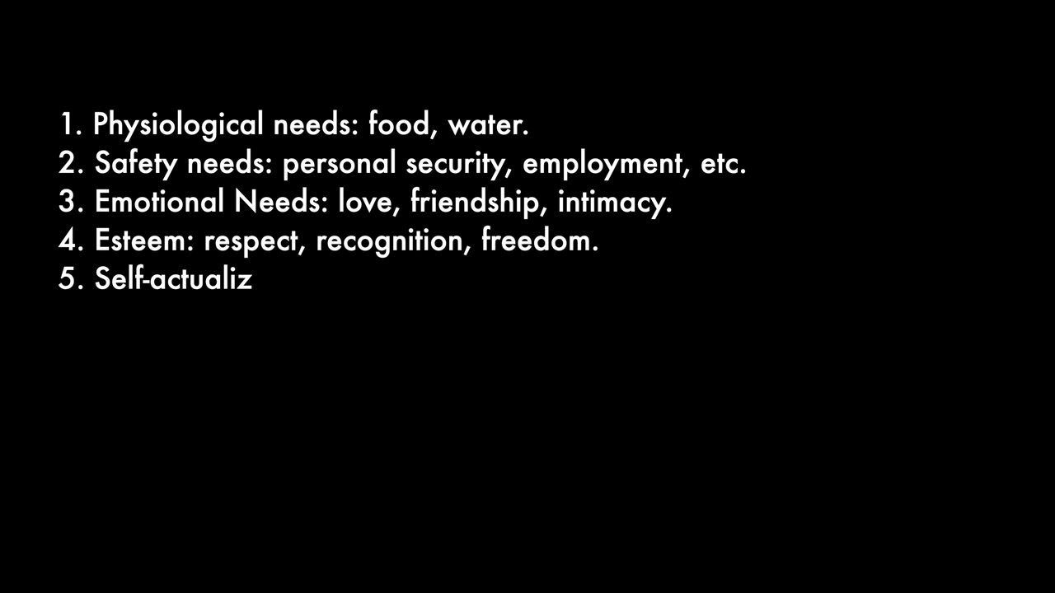
pyautogui.write('ation: emb')
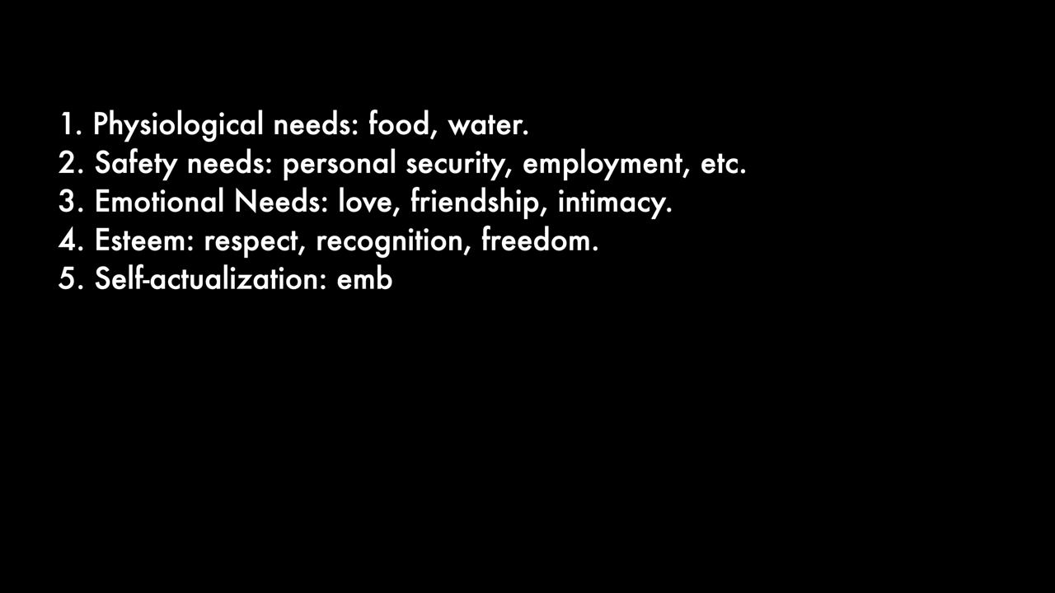
pyautogui.write('odiment of your vol')
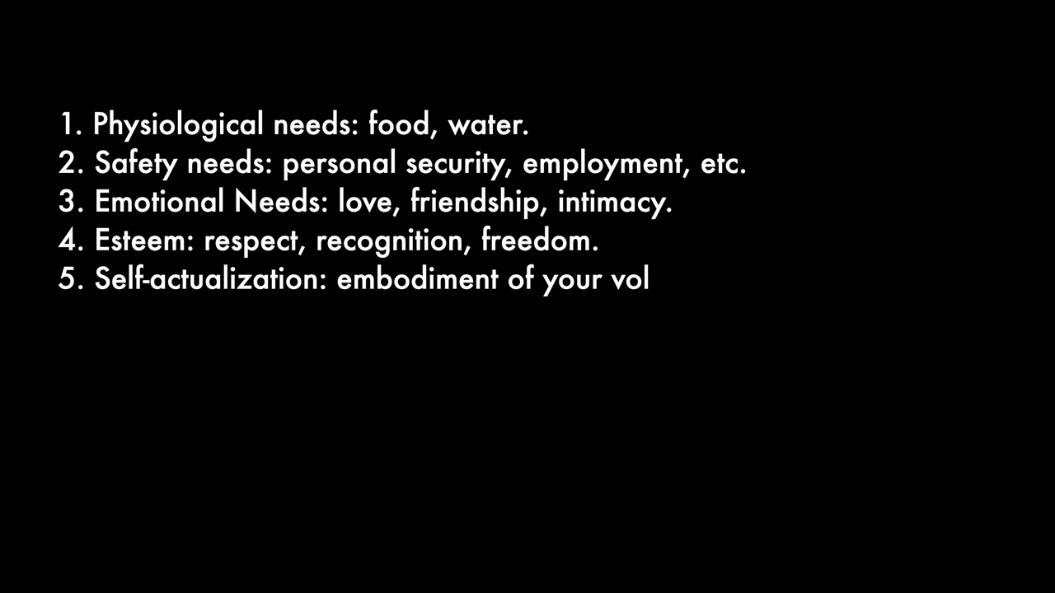
pyautogui.write('ition.')
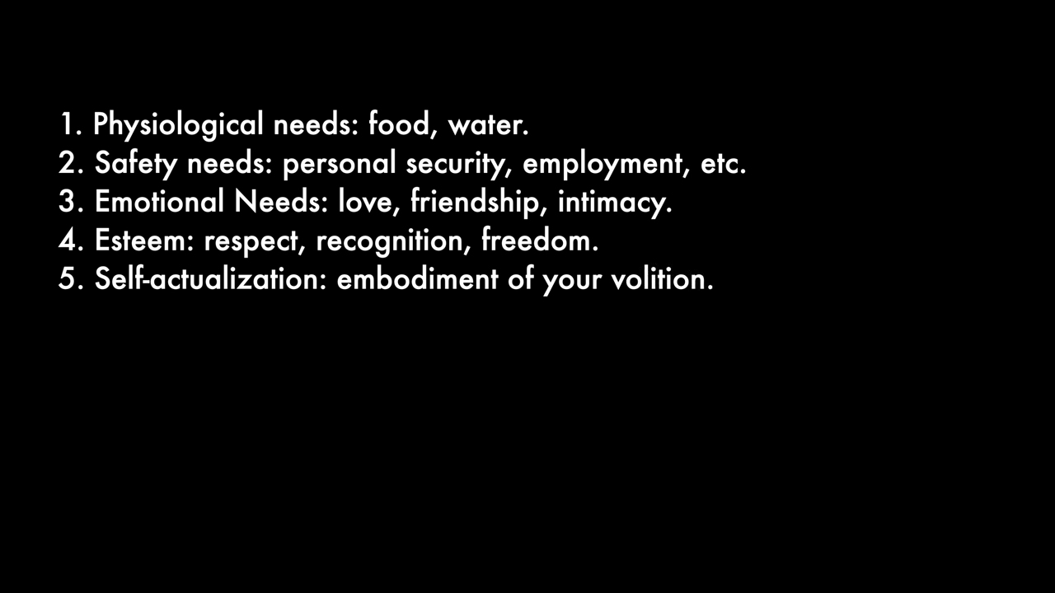